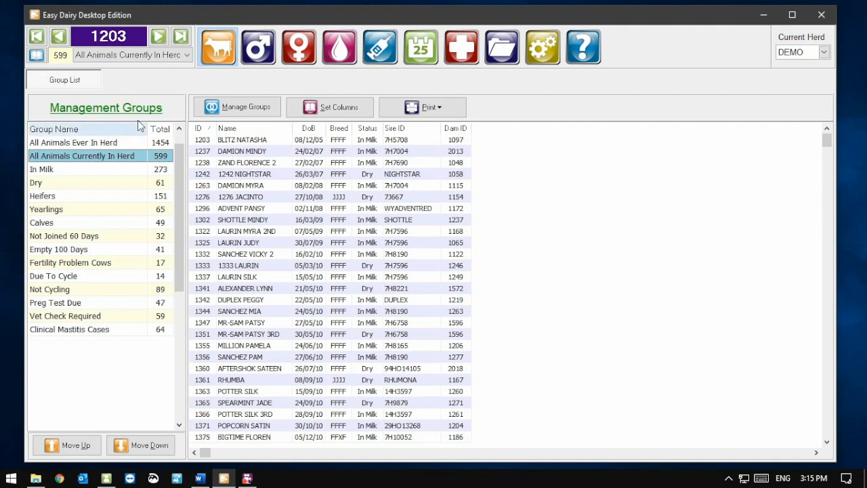
Step: Filter the animal list to the In Milk management group of 273 cows
click(42, 168)
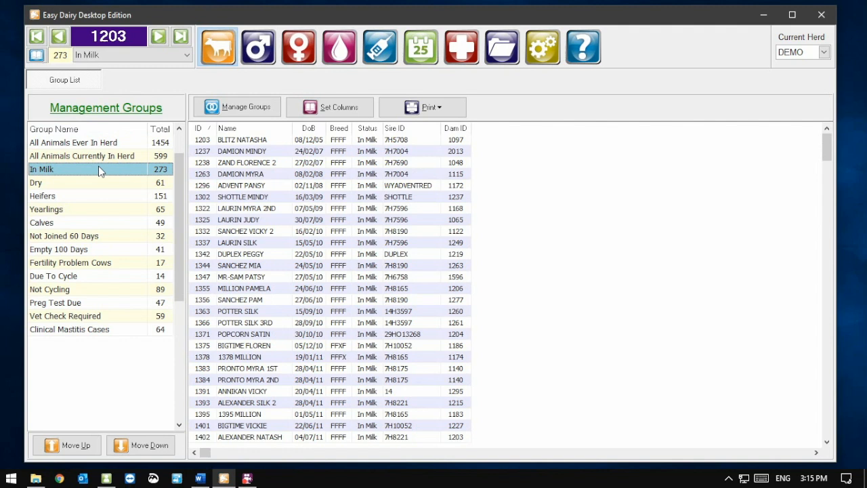
click(129, 54)
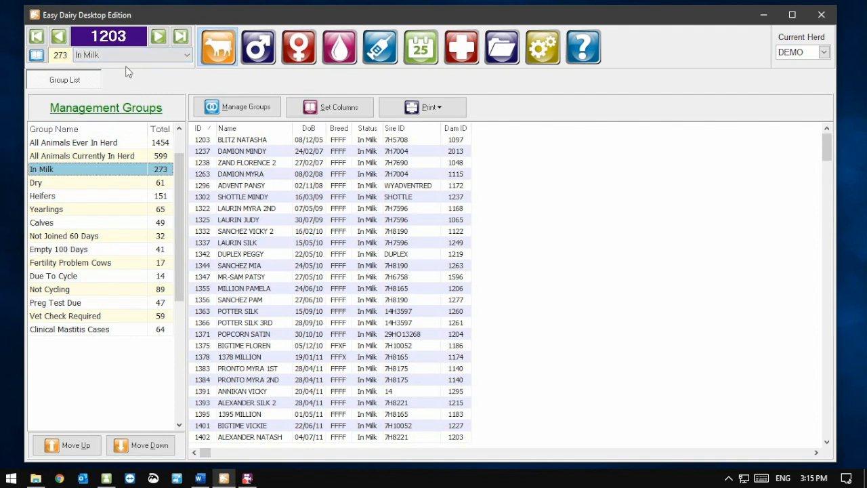
mouse_move(129, 70)
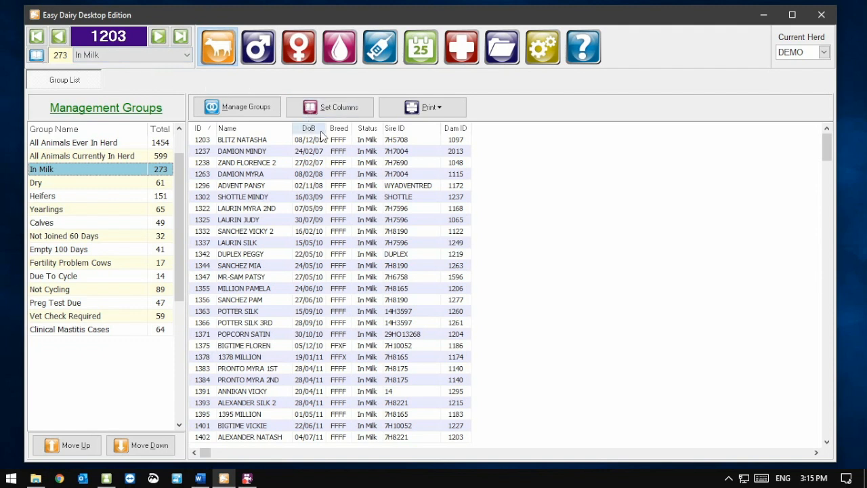
Step: Sort the In Milk list by DoB column, youngest cows first
click(305, 127)
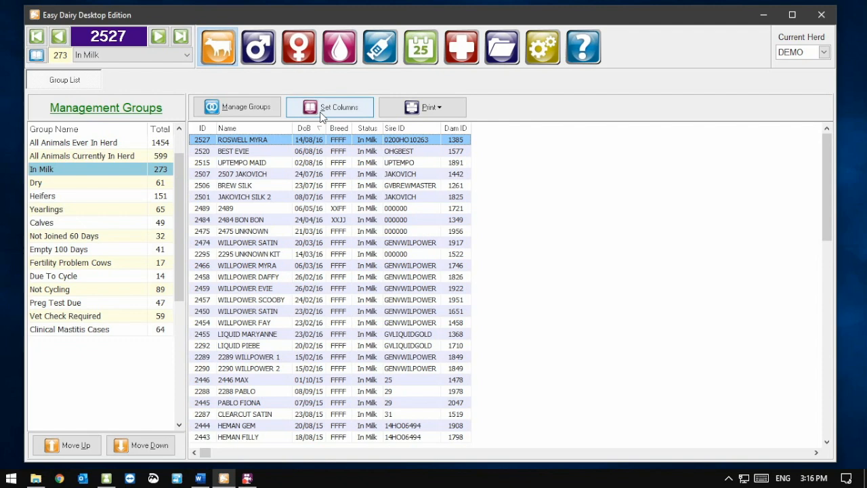
Step: Add Calving Date and Days In Milk columns via Set Columns
click(330, 107)
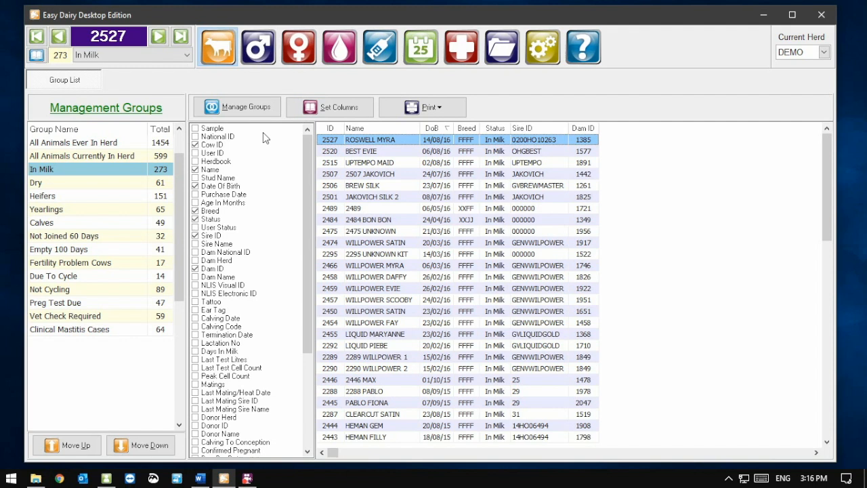
mouse_move(270, 302)
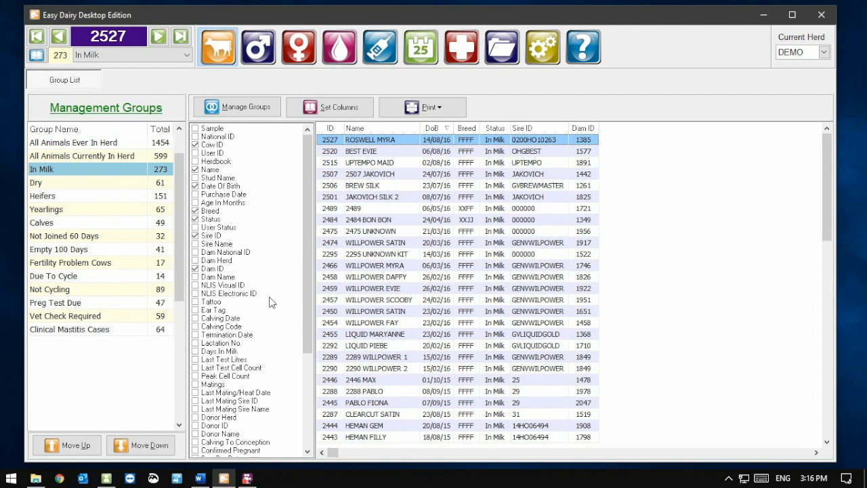
mouse_move(268, 298)
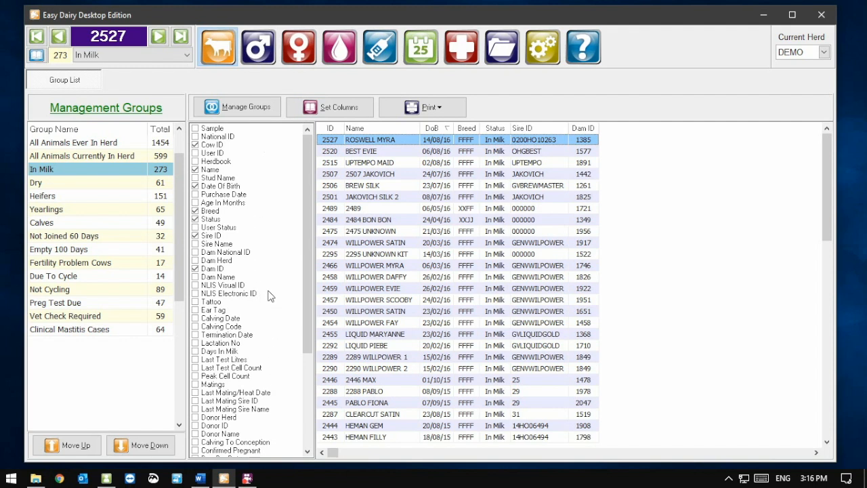
mouse_move(245, 312)
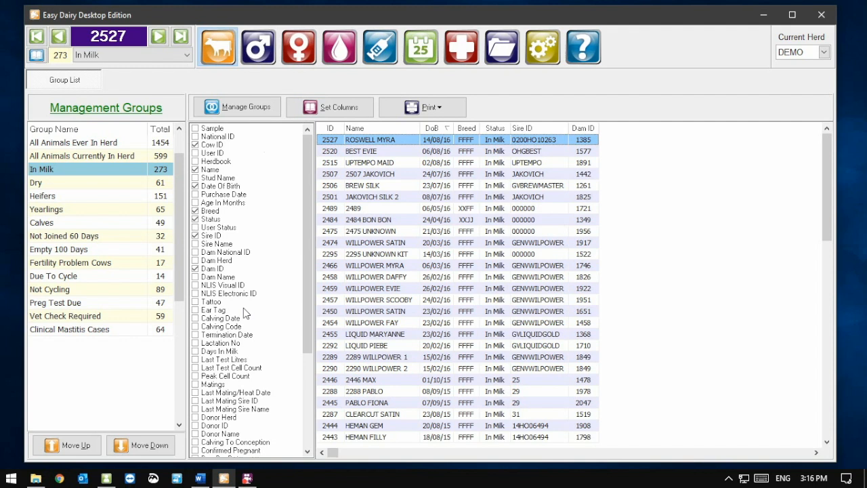
click(195, 317)
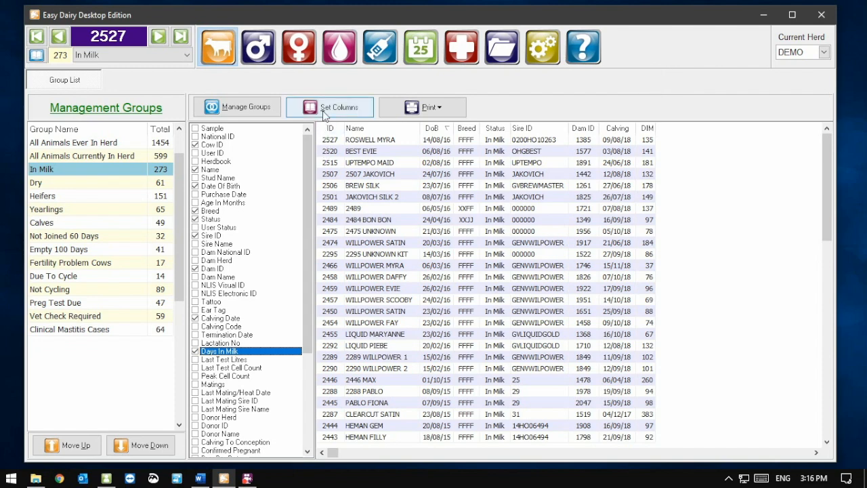
click(330, 107)
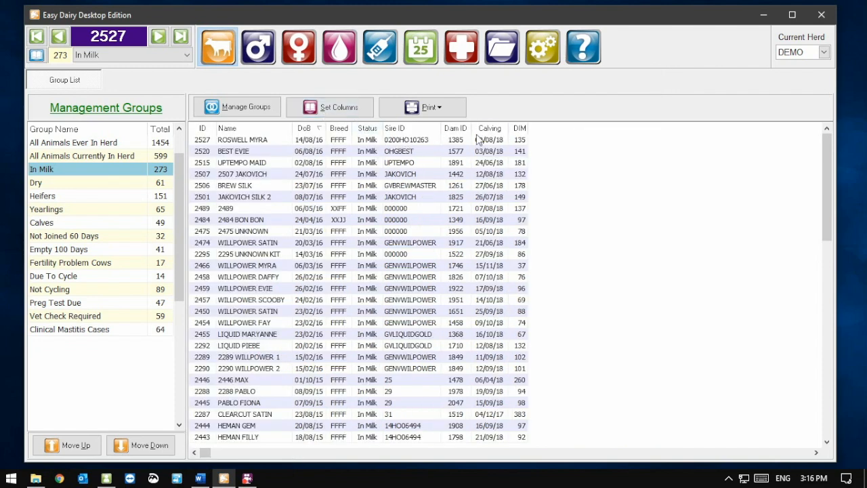
Step: Sort by calving date oldest first and preview the Cow List as a portrait report
click(490, 127)
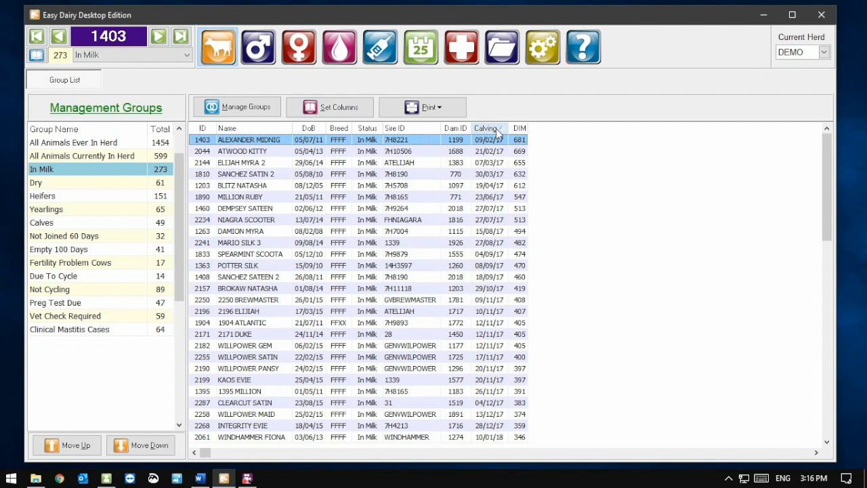
mouse_move(474, 109)
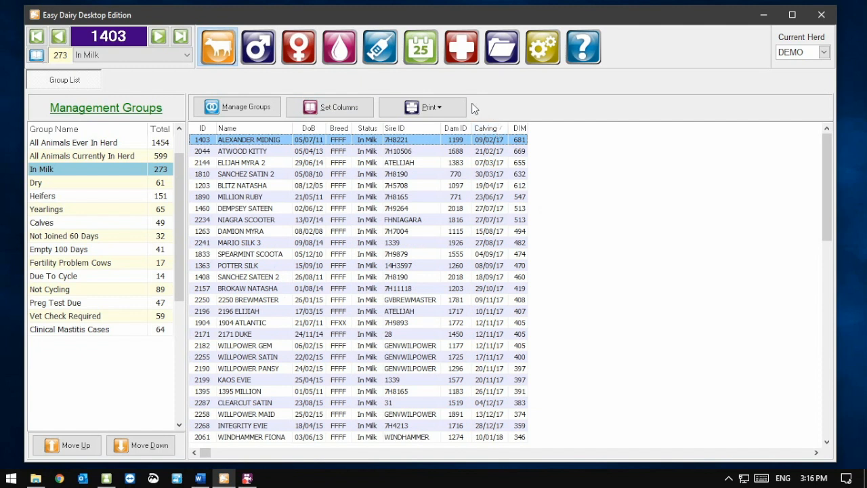
click(428, 107)
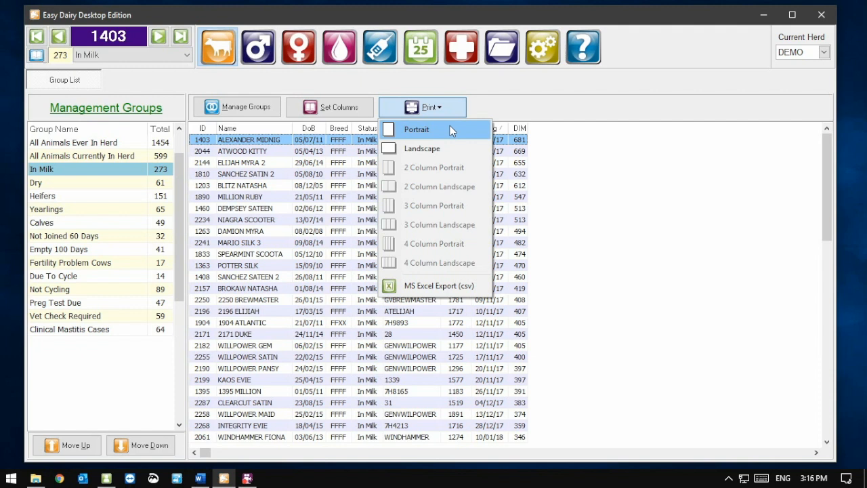
mouse_move(439, 285)
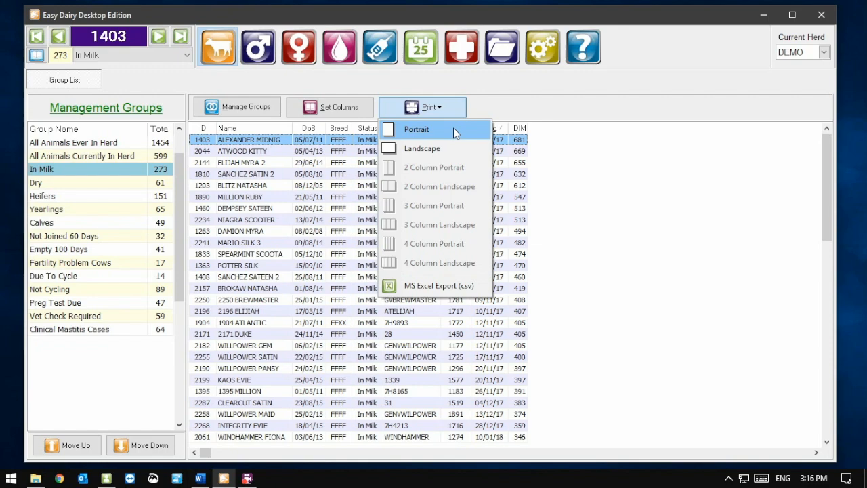
mouse_move(453, 134)
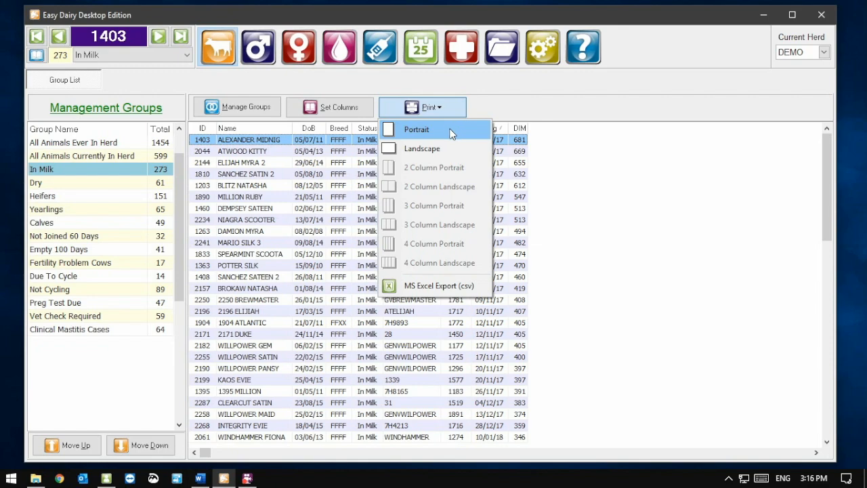
click(416, 130)
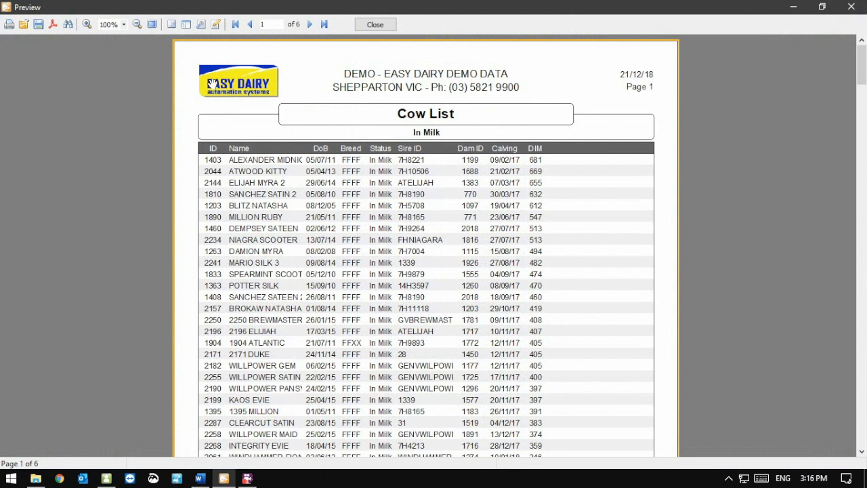
mouse_move(19, 46)
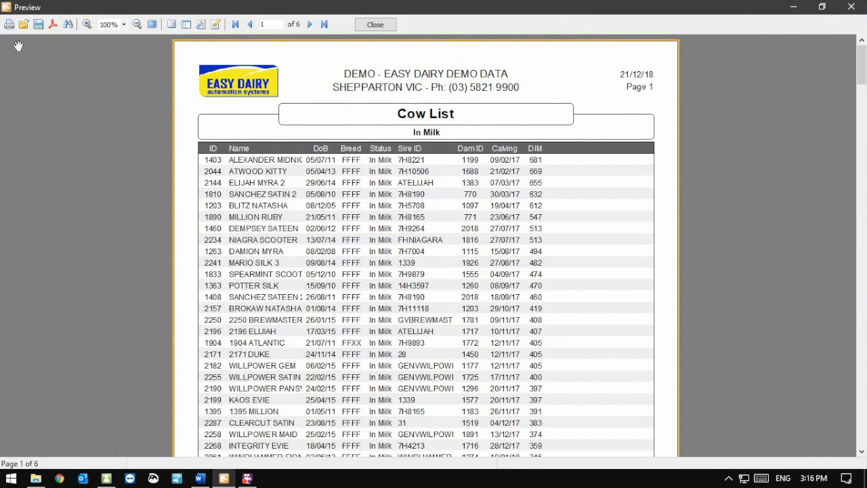
mouse_move(10, 24)
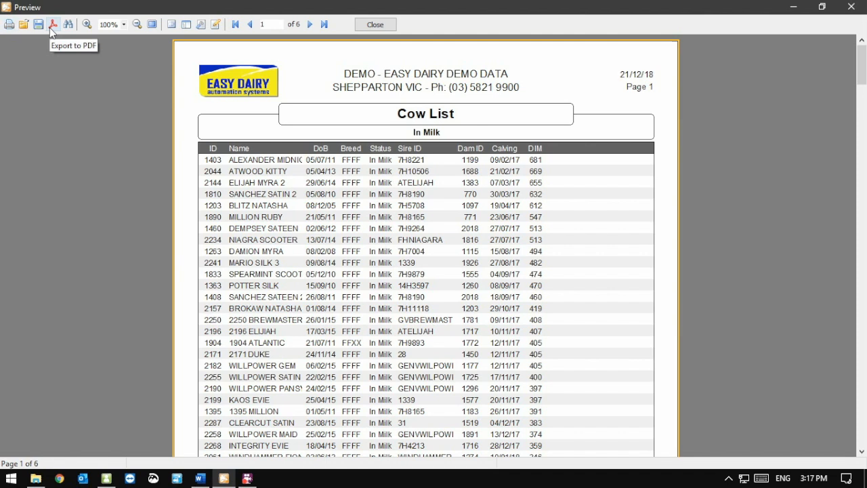
mouse_move(84, 60)
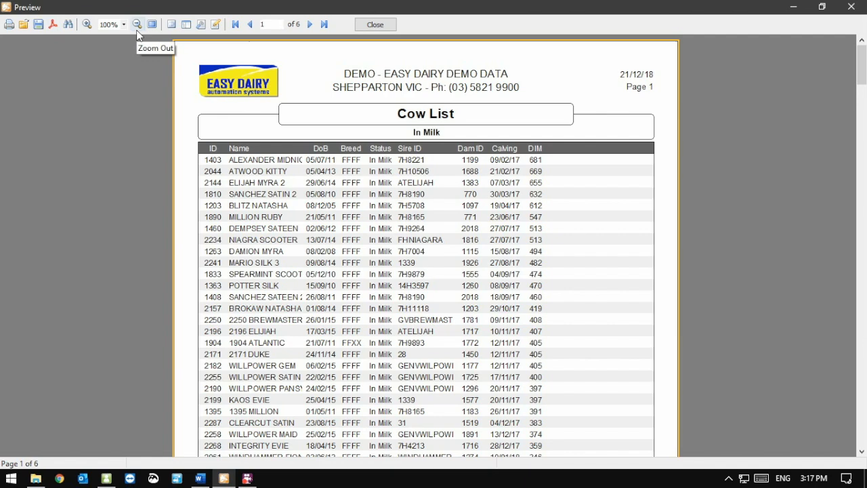
Step: Page forward to page 6 of 6 showing 273 cows and average DIM 215
click(310, 24)
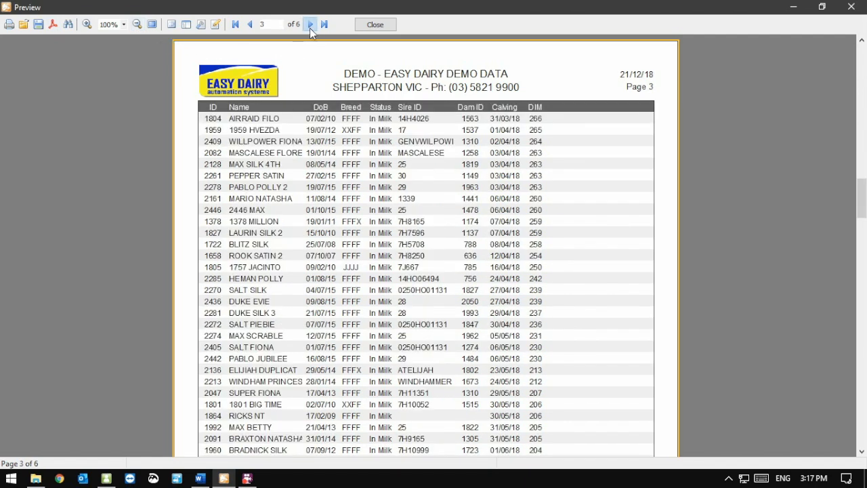
click(309, 24)
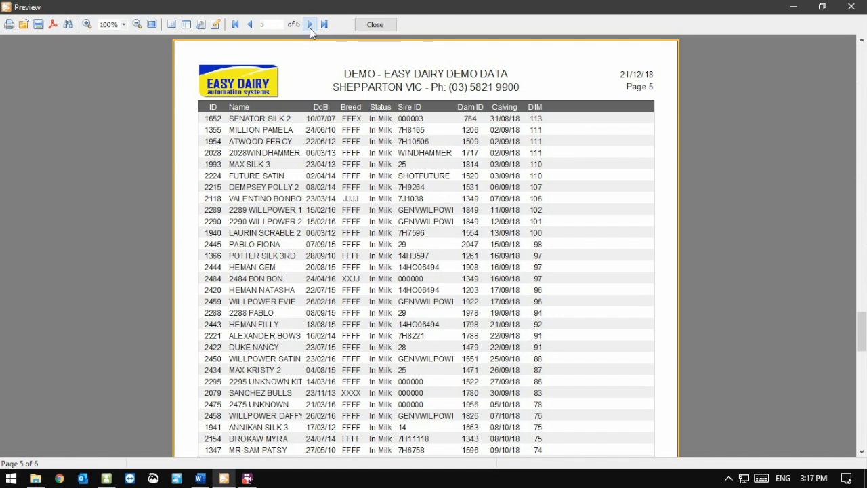
click(309, 25)
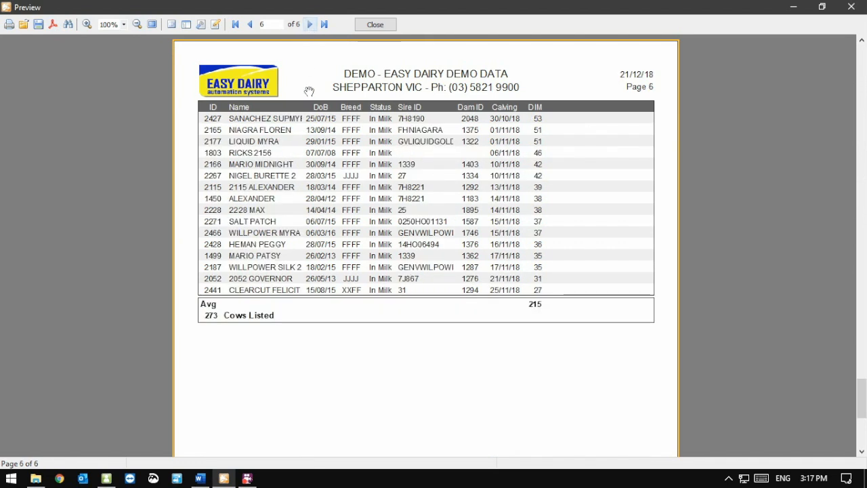
mouse_move(290, 323)
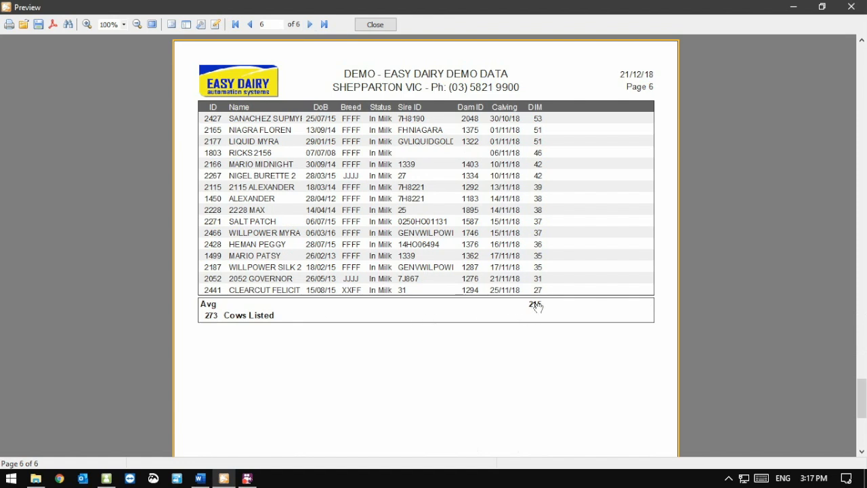
mouse_move(390, 48)
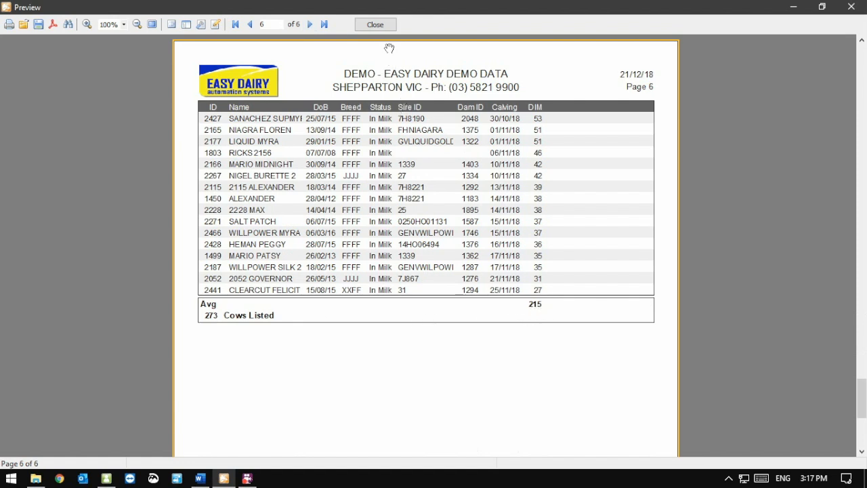
mouse_move(382, 42)
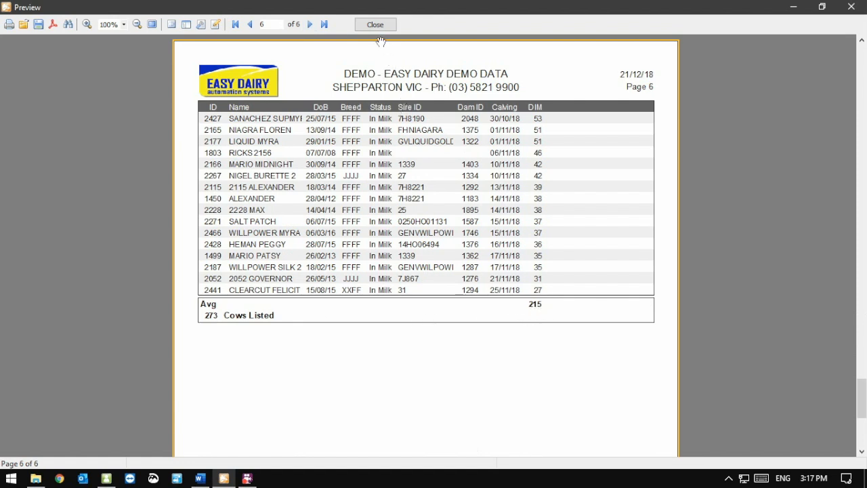
mouse_move(375, 25)
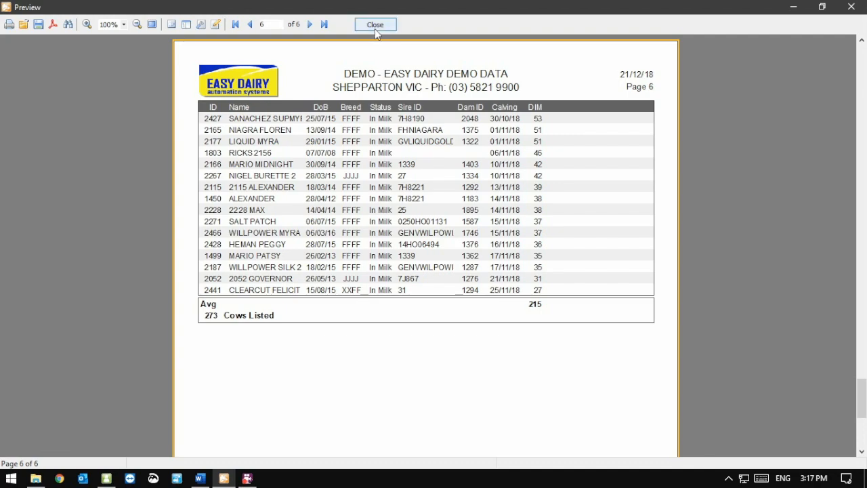
Step: Close the preview and limit columns to Cow ID, Calving Date and Days In Milk
click(376, 25)
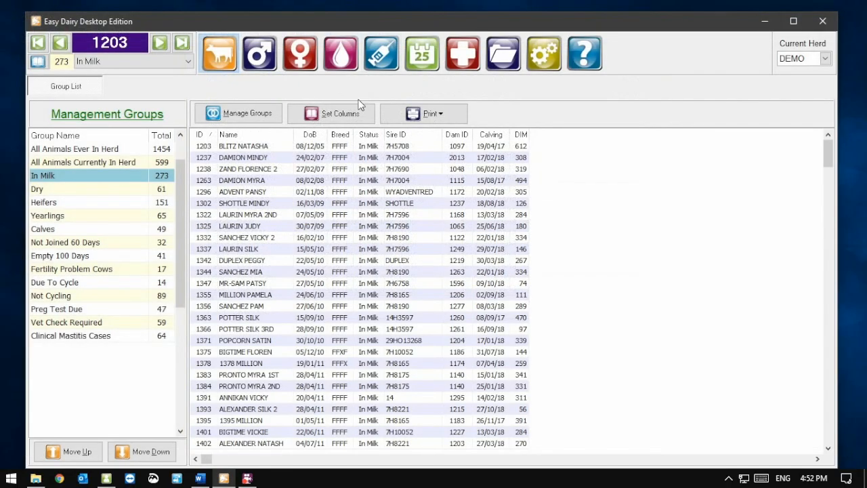
click(331, 114)
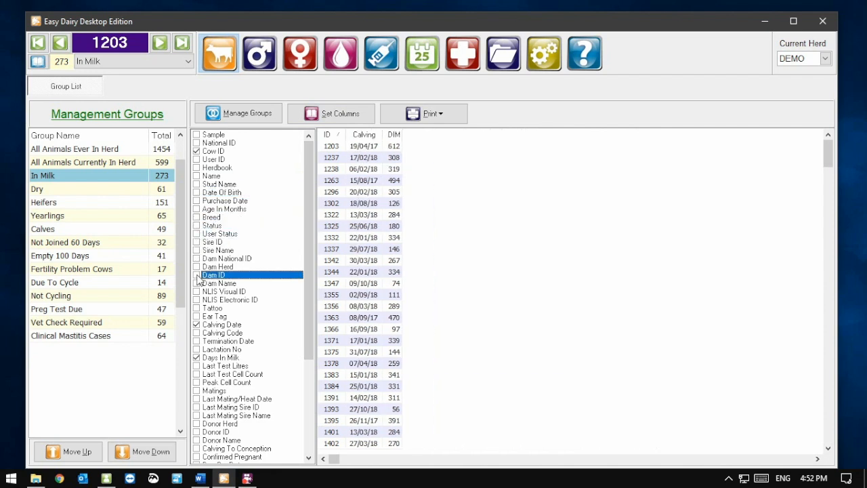
click(331, 114)
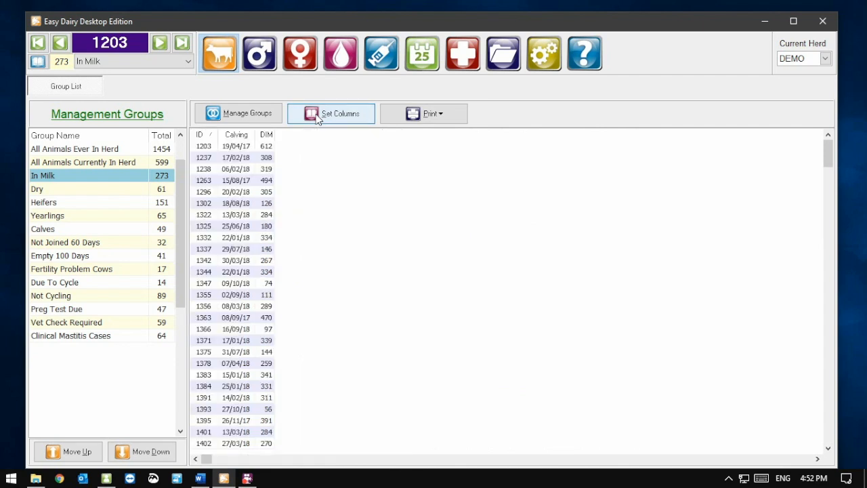
click(423, 114)
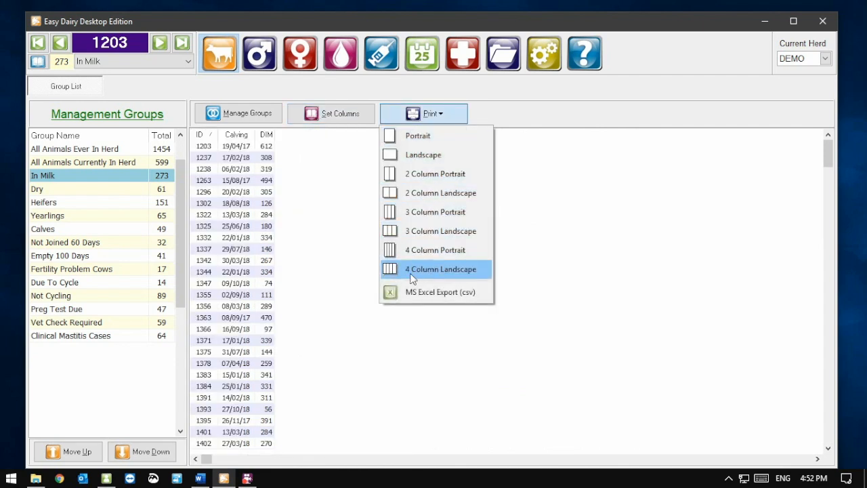
mouse_move(436, 249)
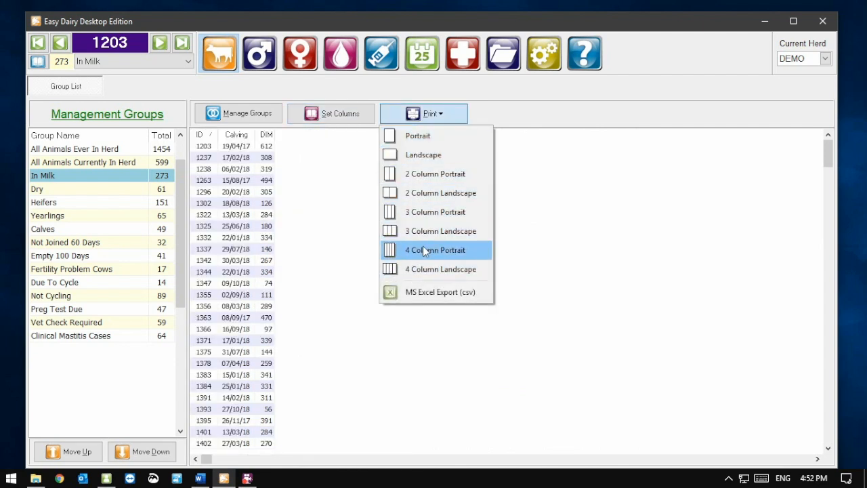
click(435, 249)
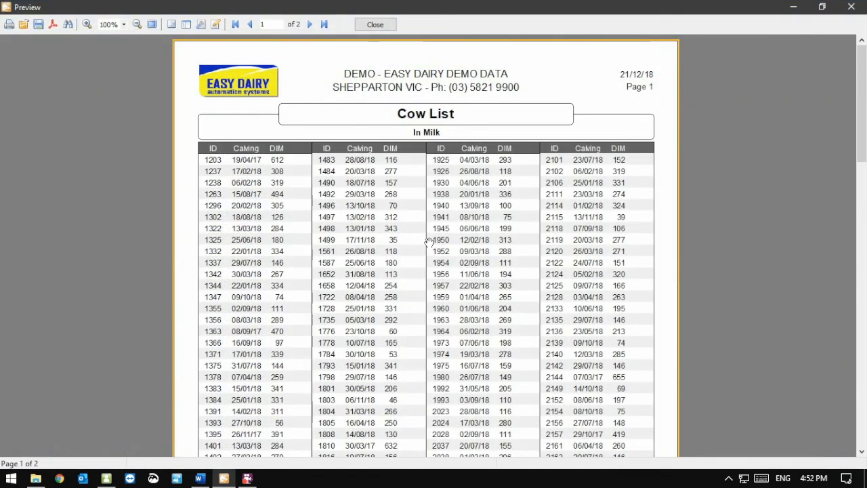
click(310, 25)
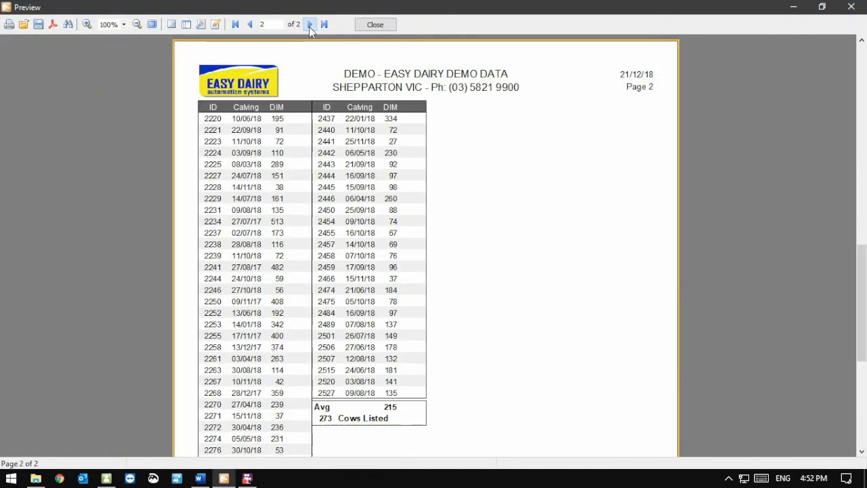
mouse_move(387, 68)
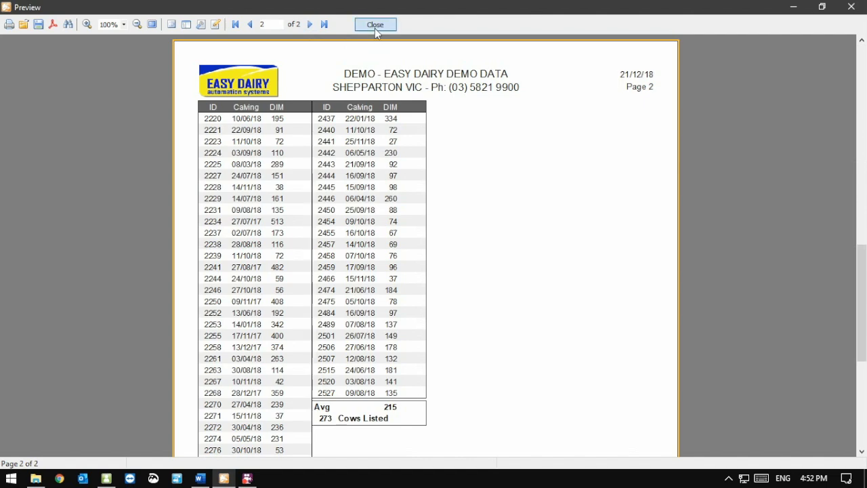
click(374, 24)
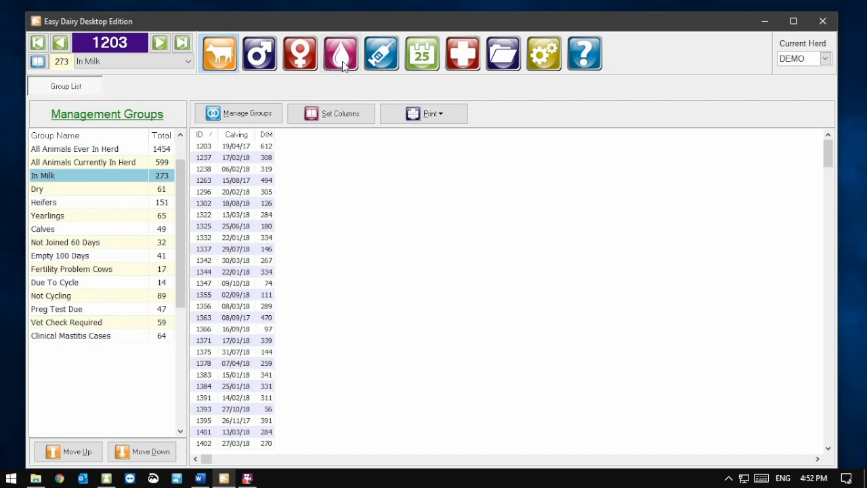
Step: Show the In Milk Production Report with a Mastitis Count column added
click(341, 53)
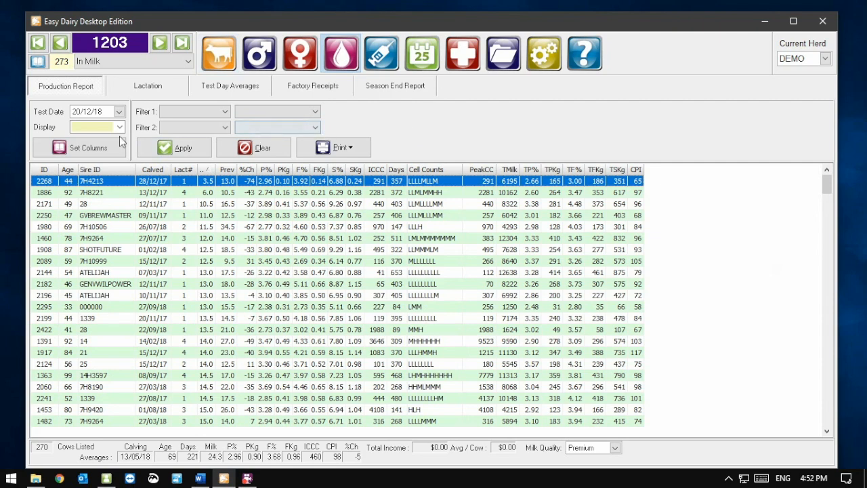
click(88, 147)
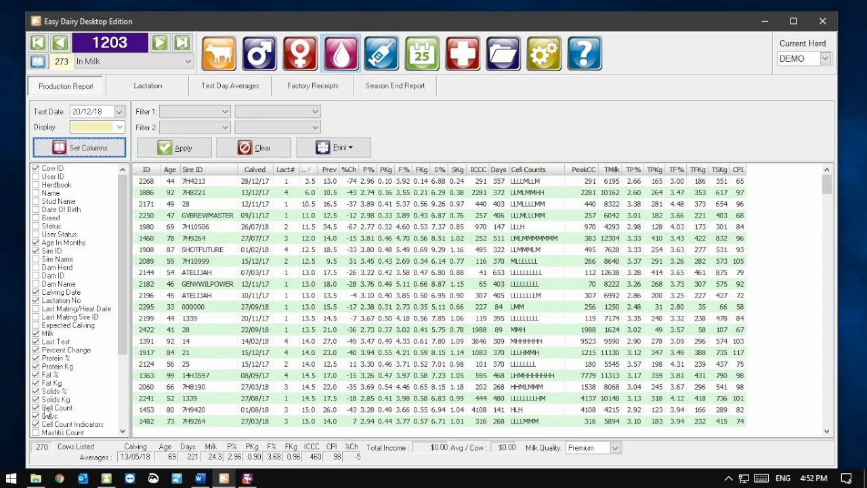
click(35, 431)
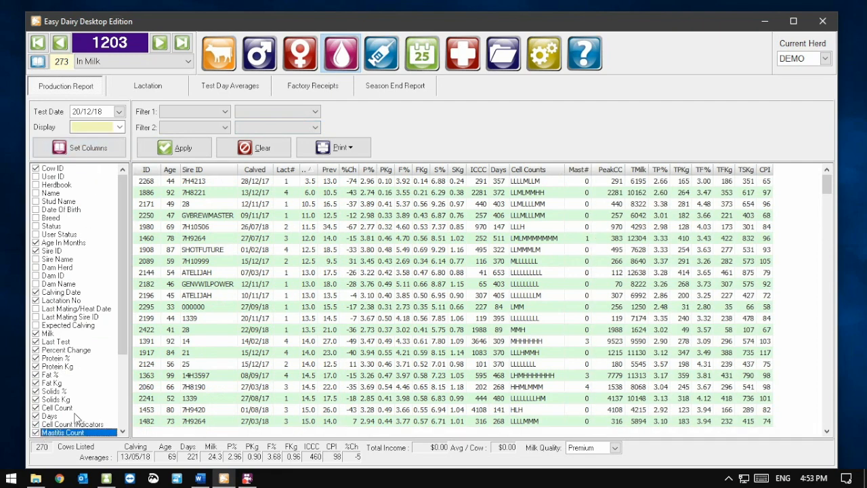
mouse_move(580, 225)
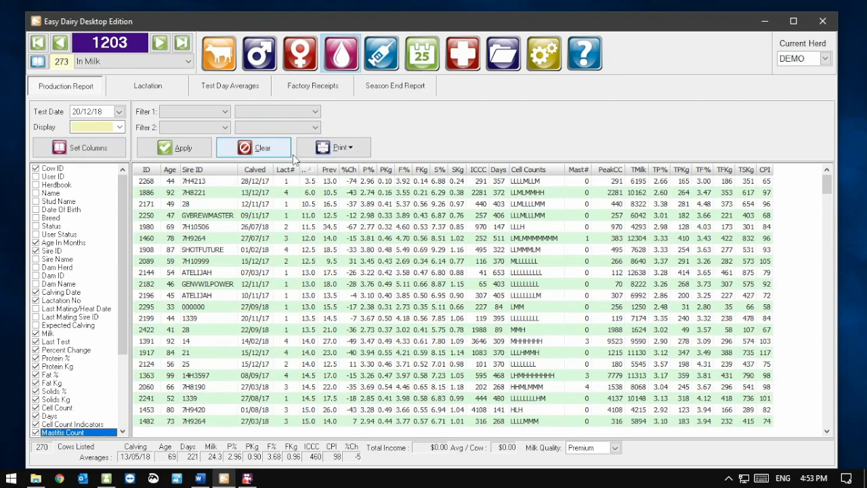
click(341, 146)
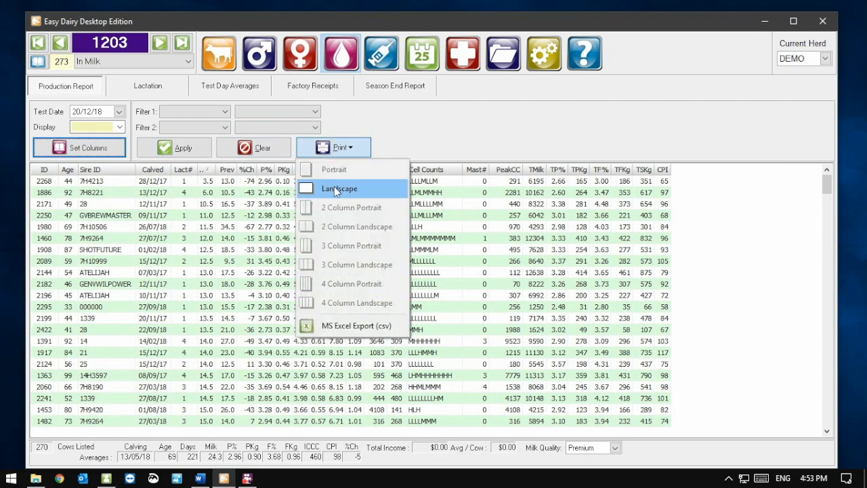
Step: Preview the Production Report in landscape and page through to page 9 of 9 (270 cows)
click(339, 188)
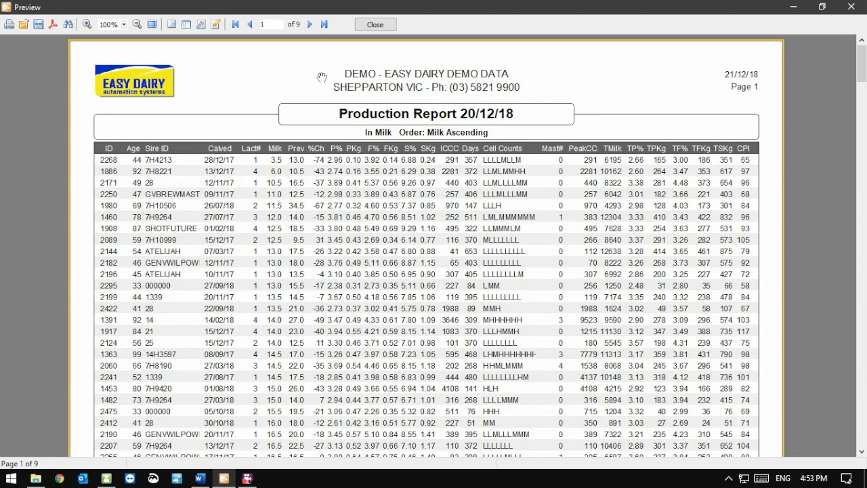
click(310, 24)
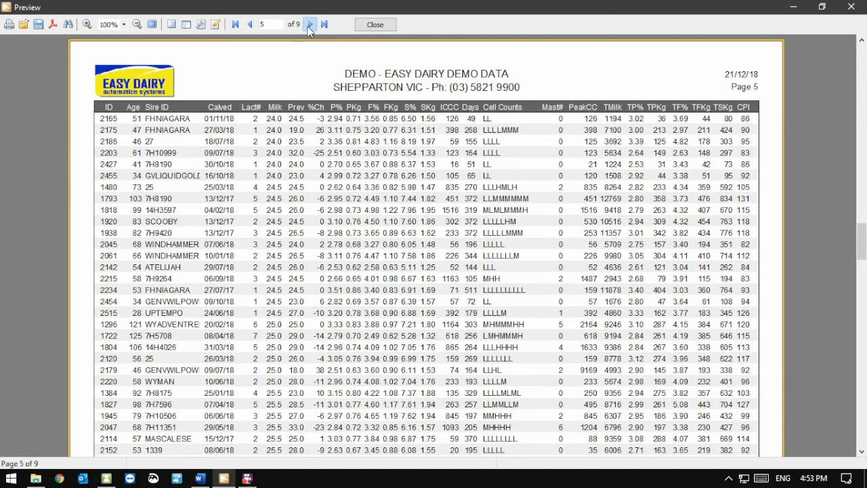
click(309, 24)
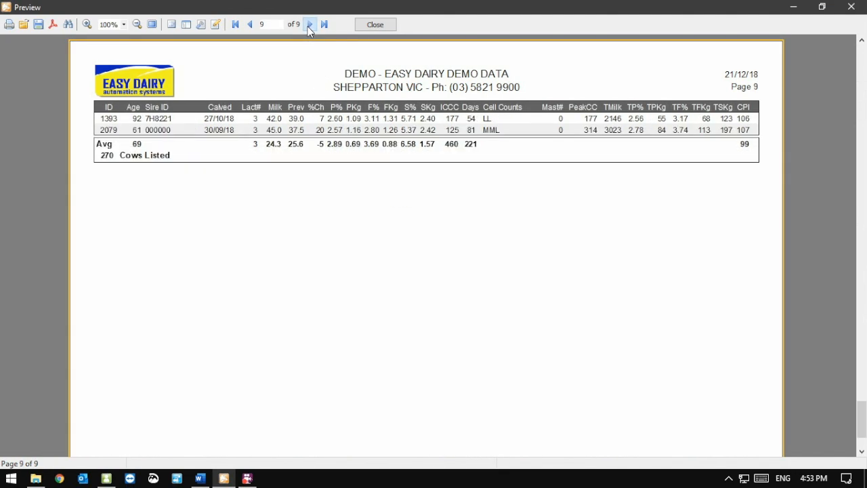